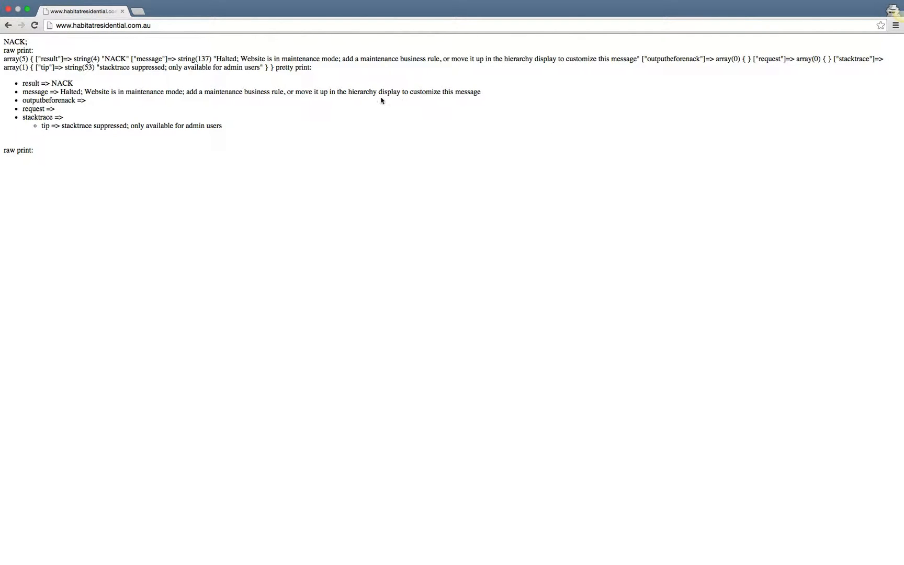
mouse_move(294, 84)
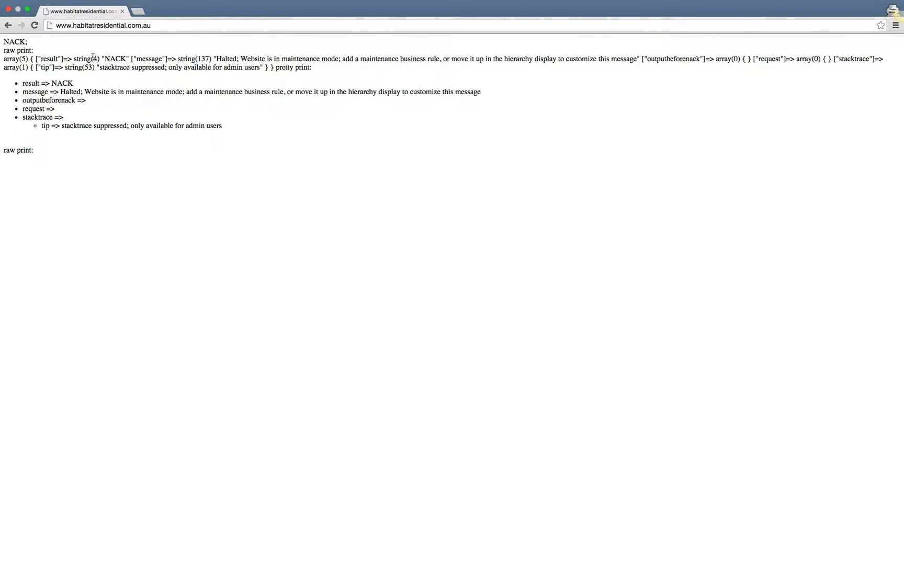
Highlight the NACK result and the maintenance-mode message in the error output.
double_click(114, 58)
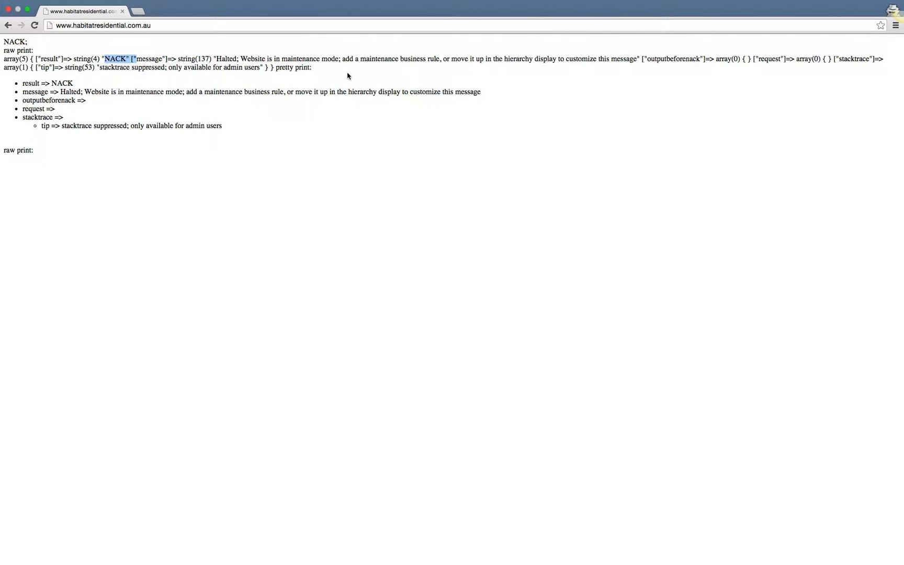
mouse_move(464, 70)
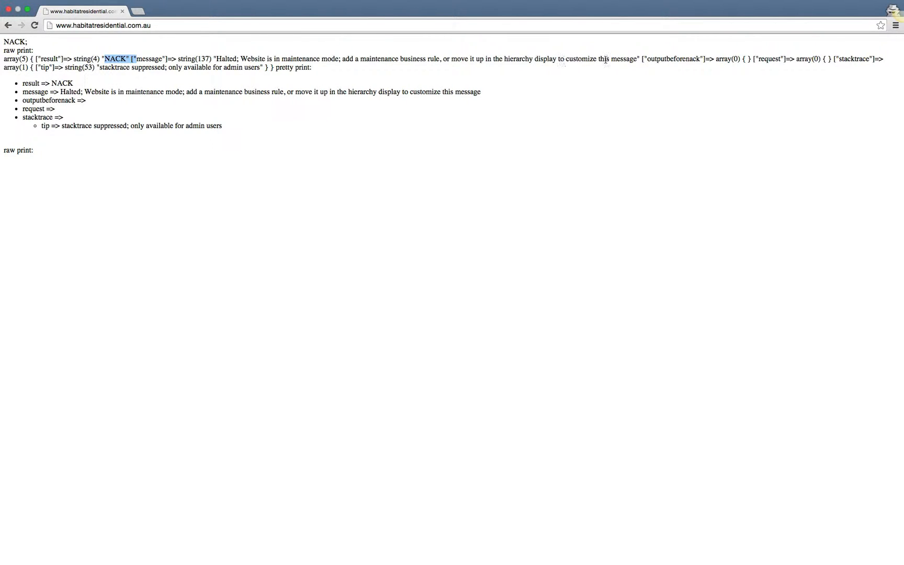
drag(256, 58, 636, 58)
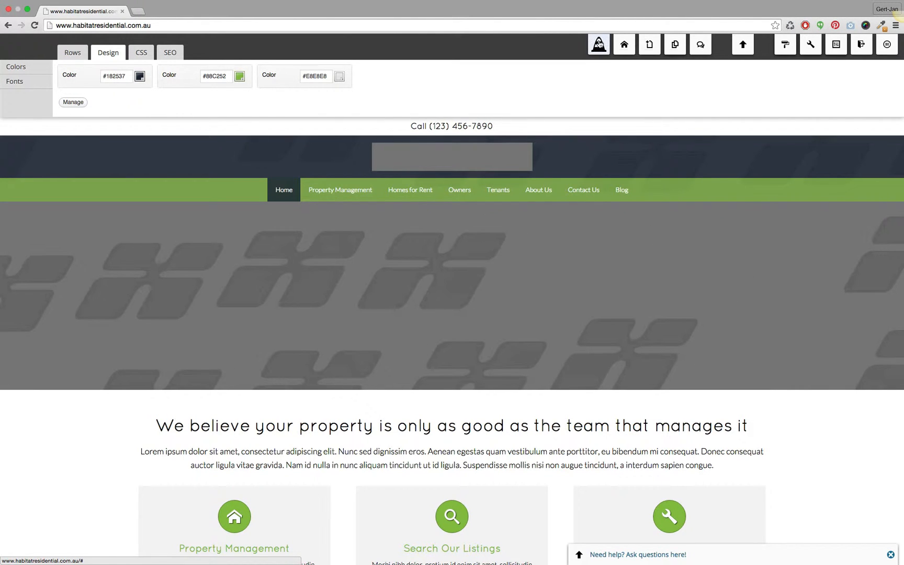
Open the Nexus Themes Site dashboard from the top toolbar.
click(622, 45)
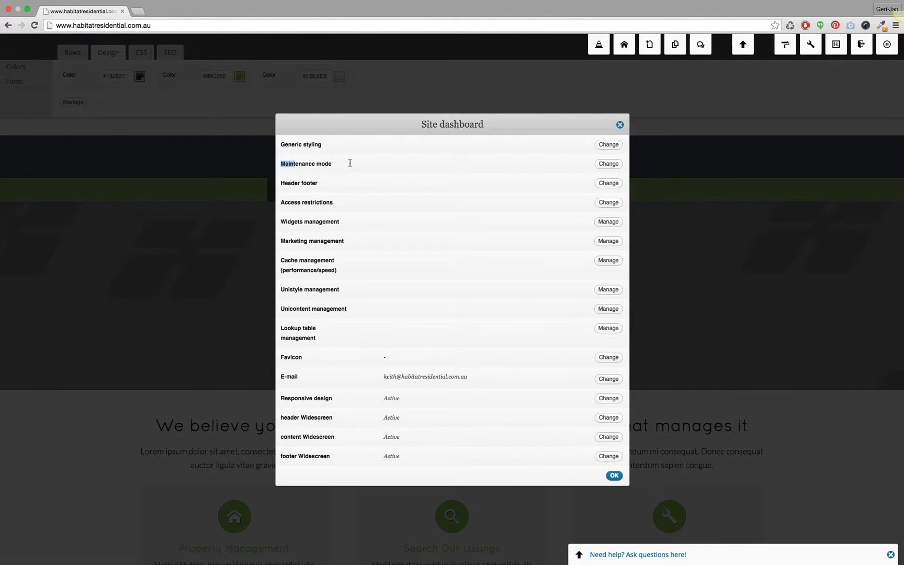
Review the maintenance mode duration options, keep Offline (approx. 1 hour), and close the dialog.
click(608, 164)
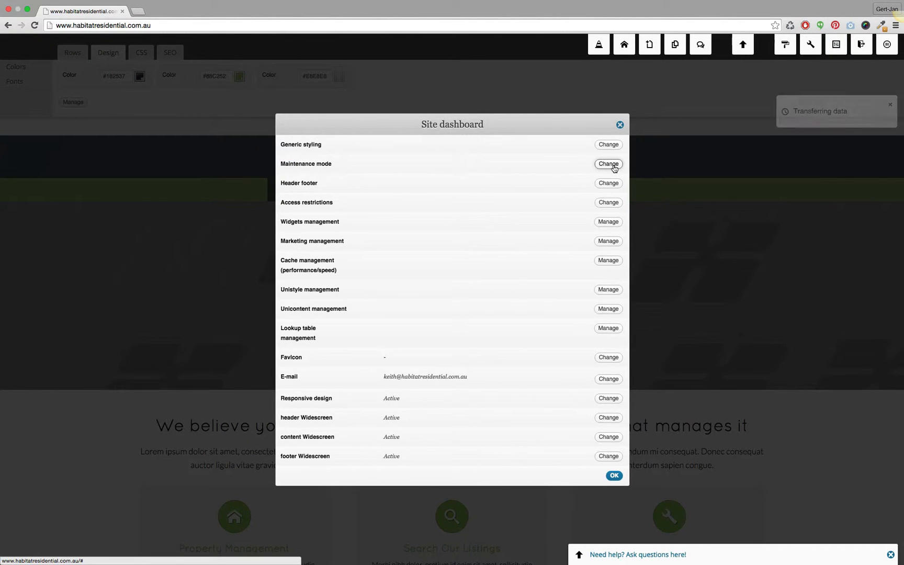
click(608, 164)
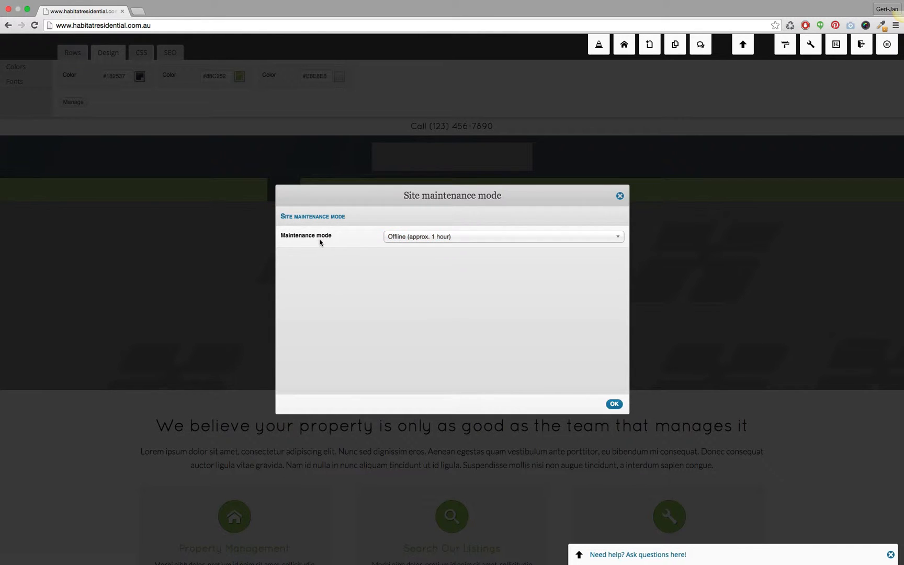
click(502, 237)
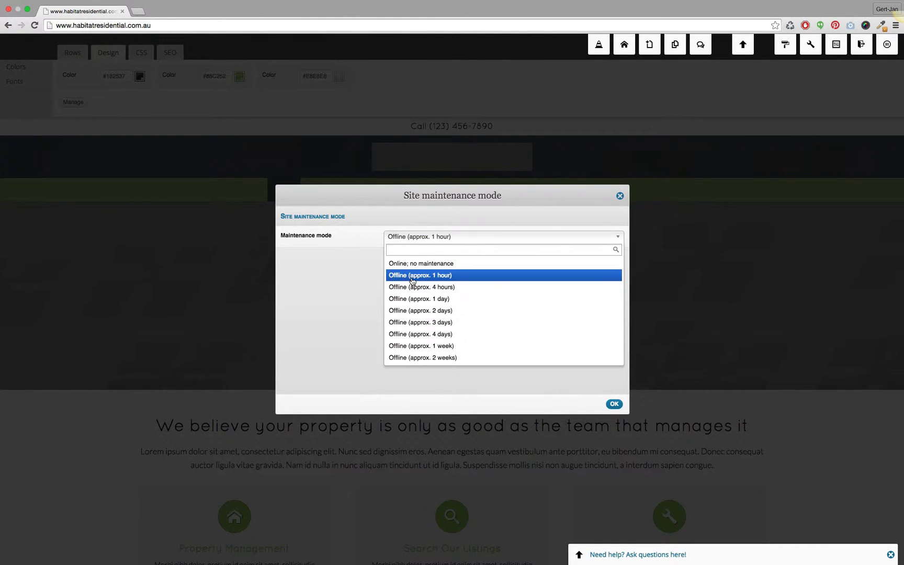
mouse_move(414, 278)
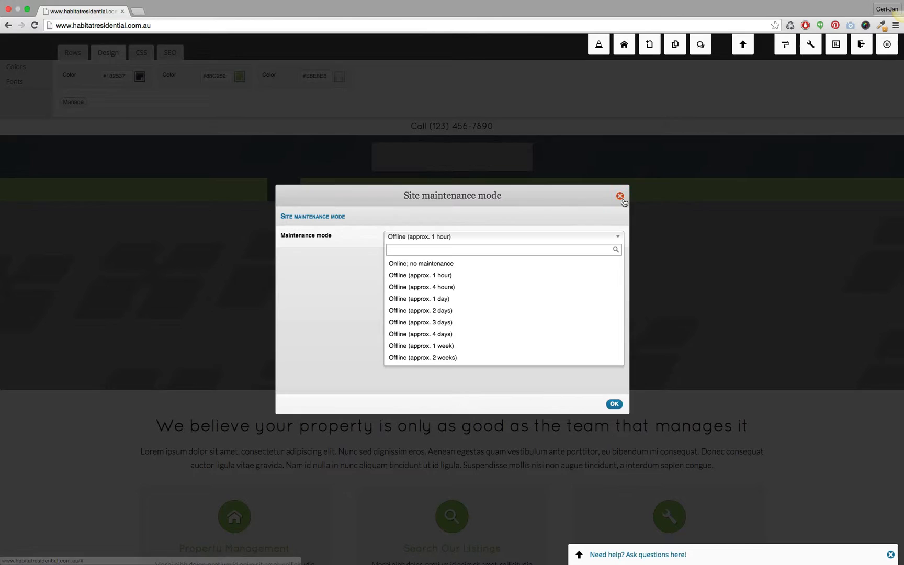
click(620, 196)
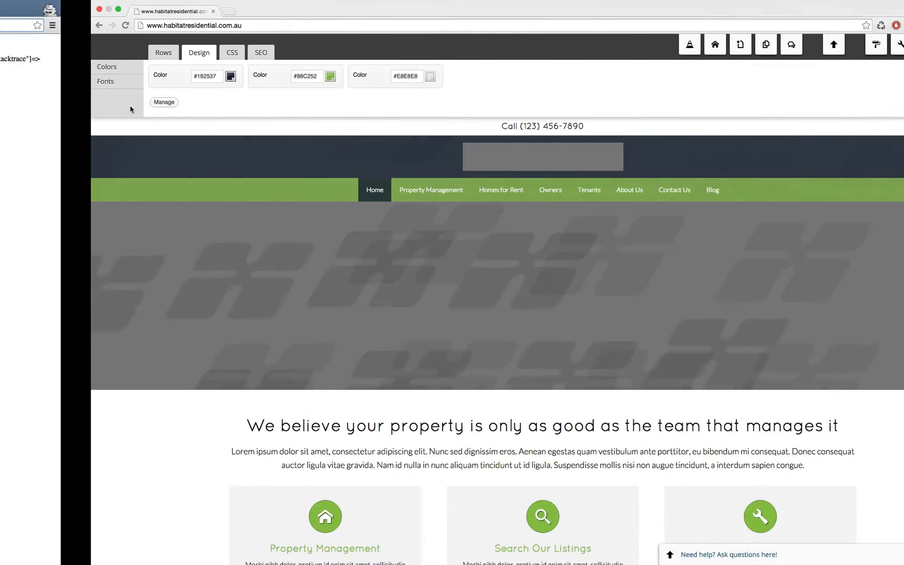
Bring the admin site window forward and expand the site-structure toolbar submenu.
click(675, 44)
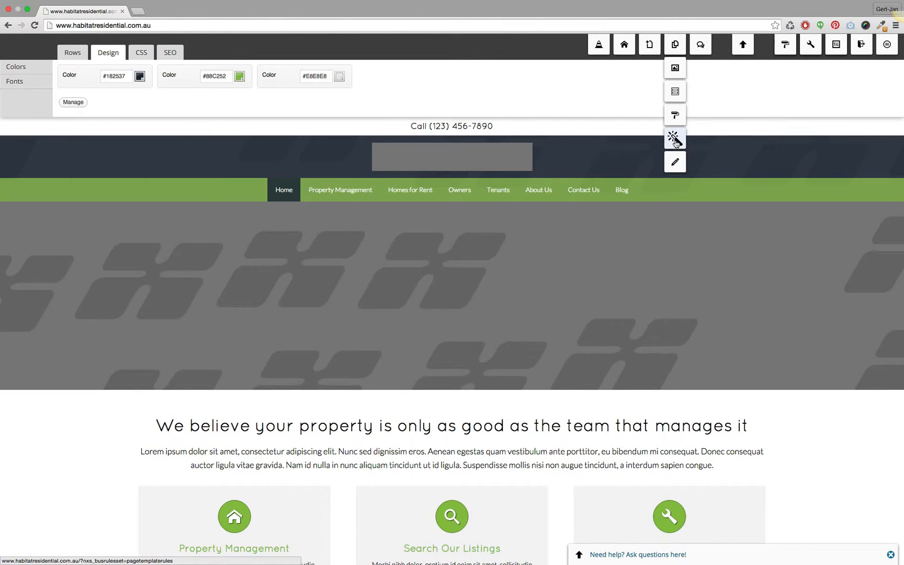
Open the page template business rules and move the maintenance rule to the top.
click(674, 138)
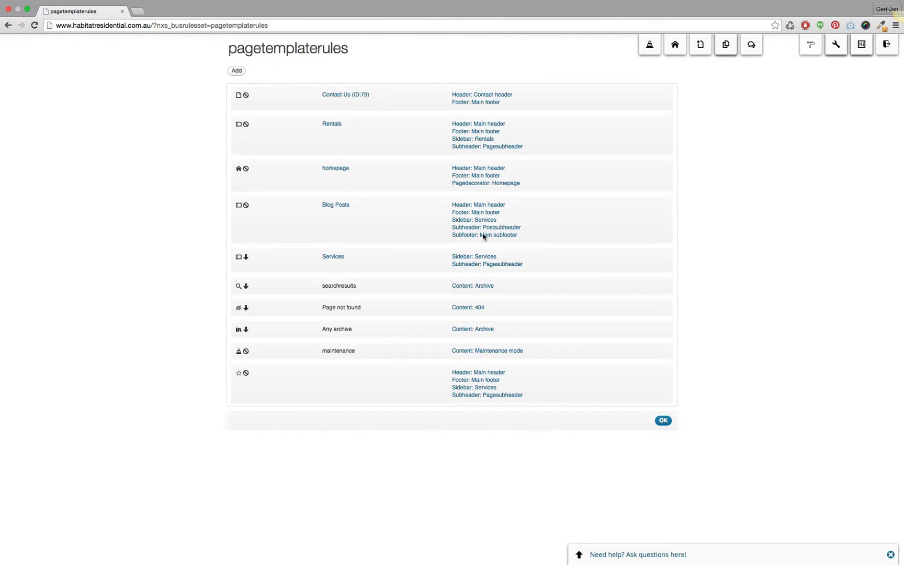
mouse_move(435, 354)
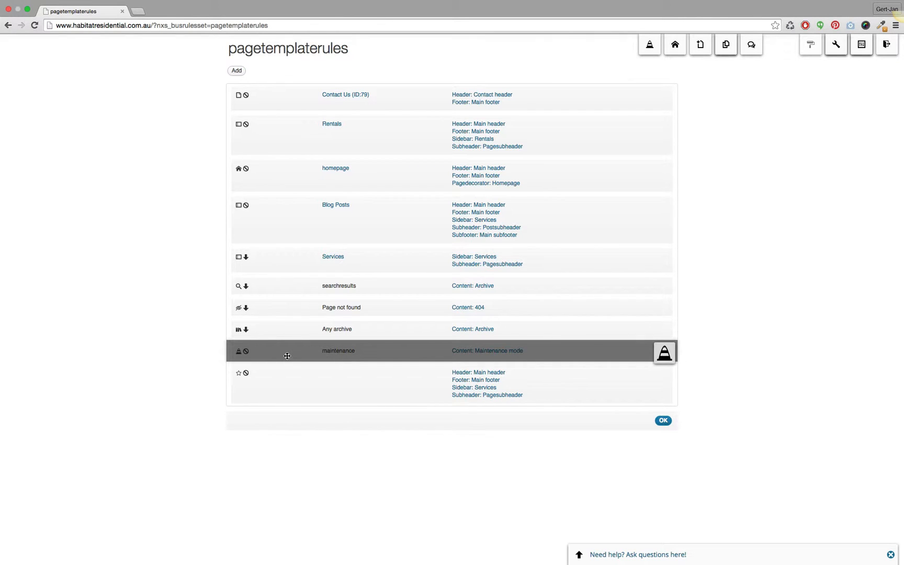
mouse_move(355, 351)
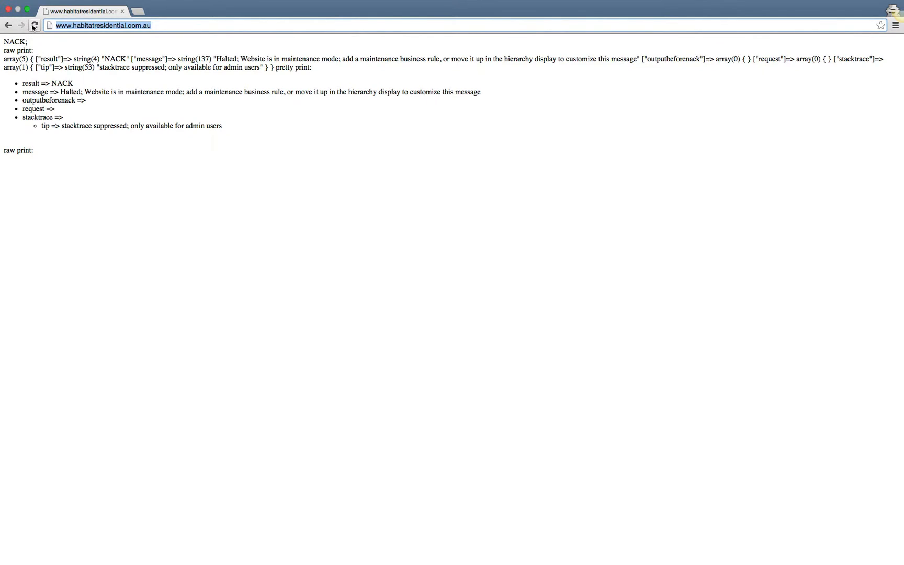
Reload the visitor-facing Habitat Residential page, then return to the admin window.
click(34, 25)
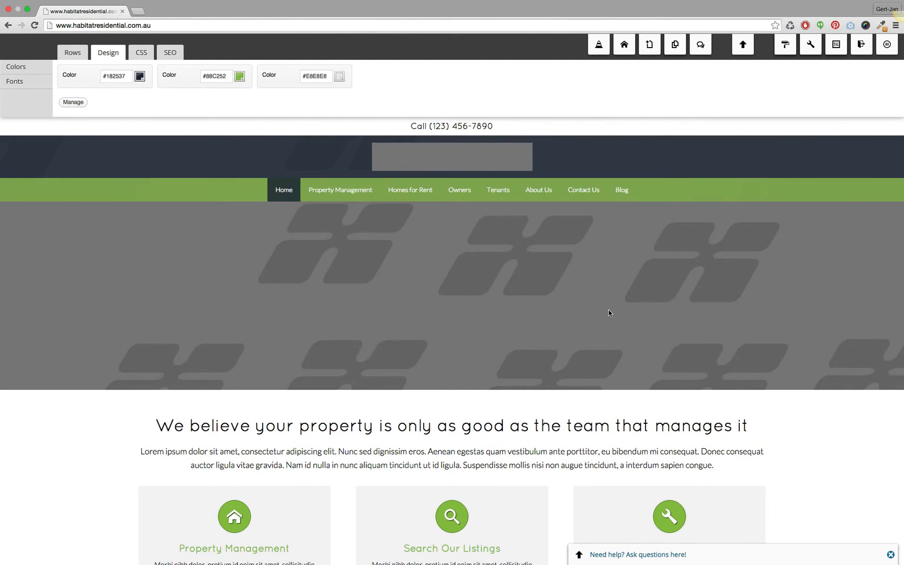
Open the Template parts list showing all eleven published parts.
click(674, 44)
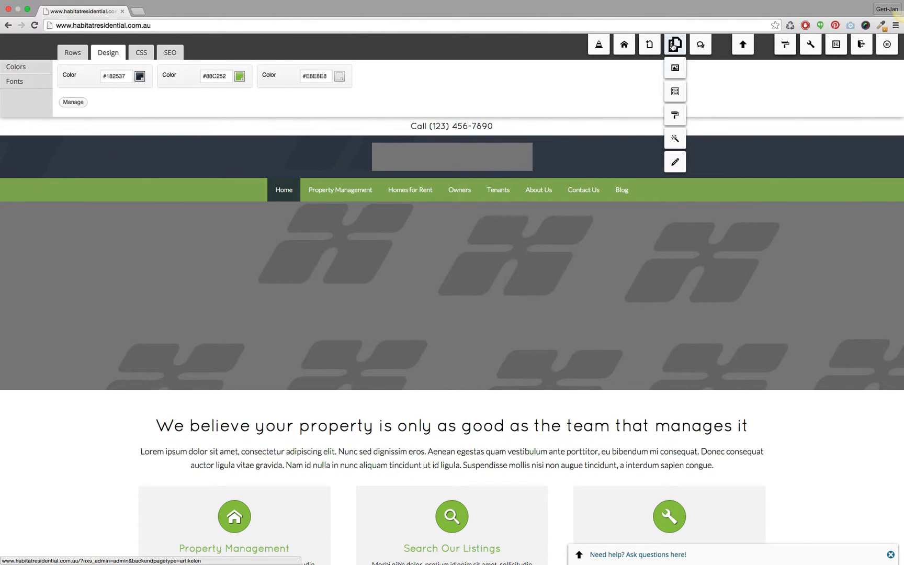
mouse_move(674, 44)
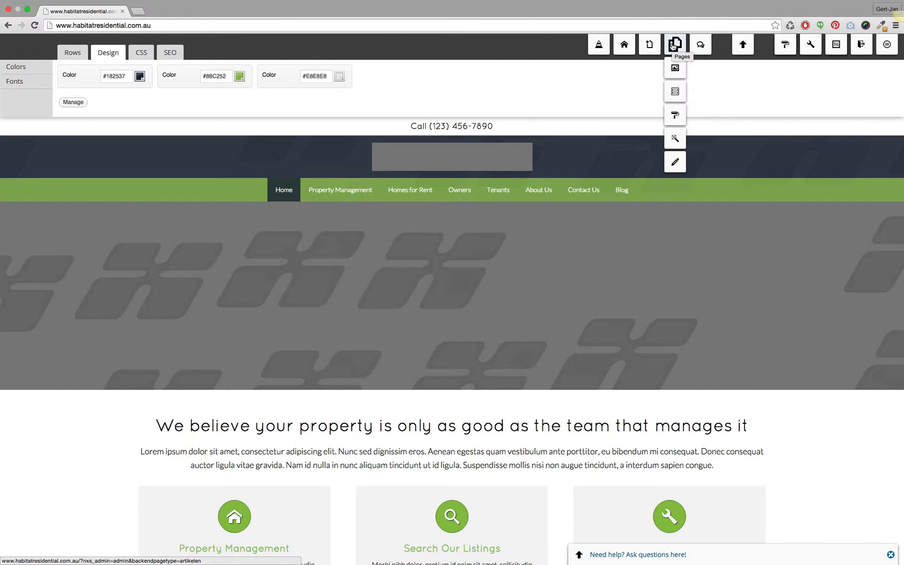
mouse_move(674, 91)
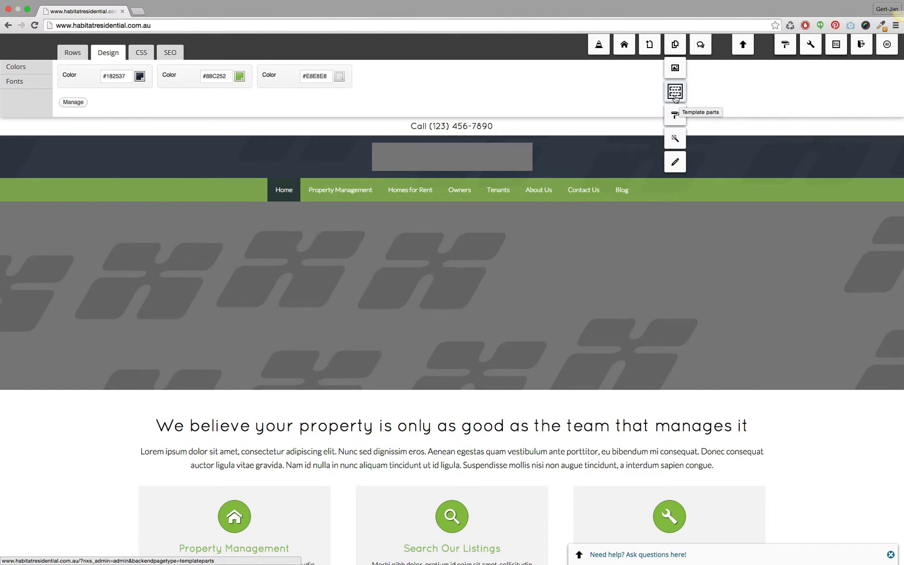
click(674, 92)
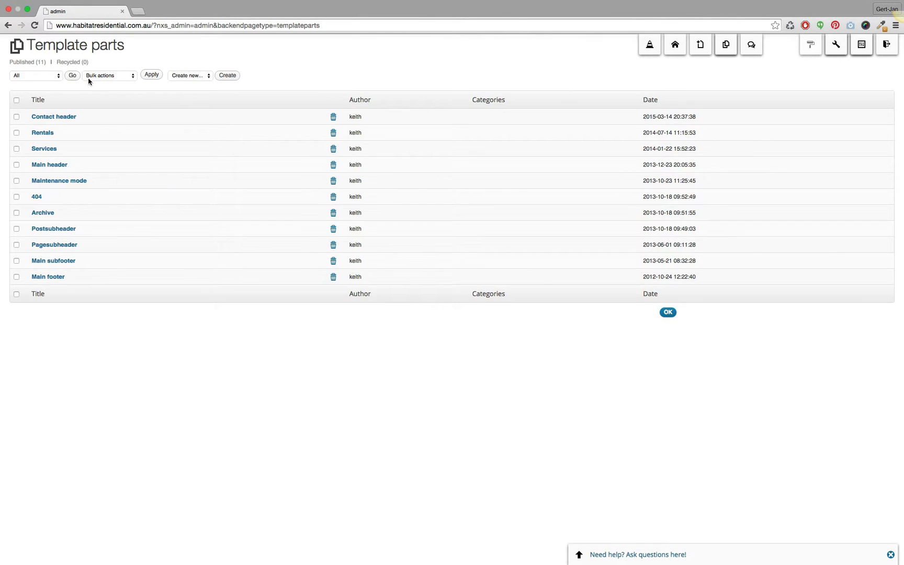
Filter template parts to Contents only and open the Maintenance mode part.
click(34, 75)
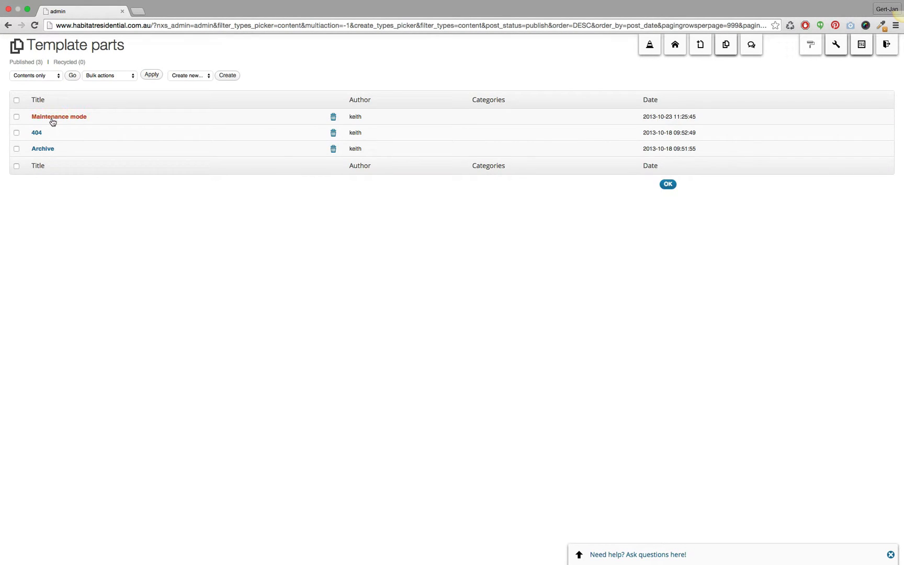
click(58, 117)
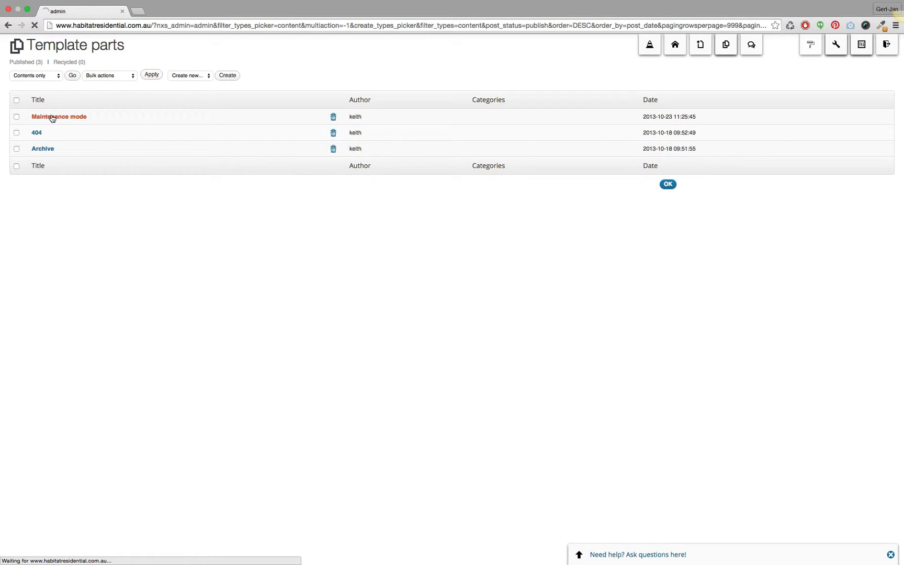
click(59, 117)
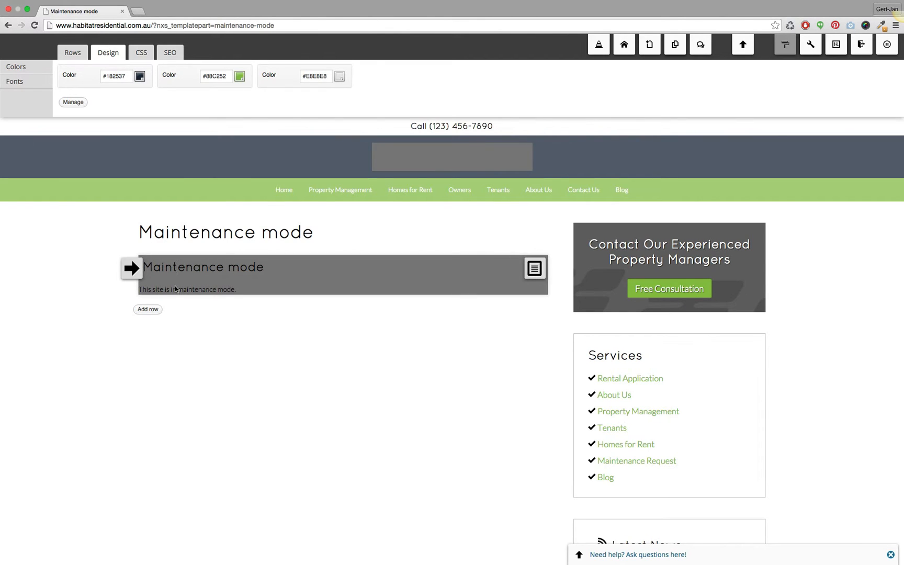
mouse_move(176, 291)
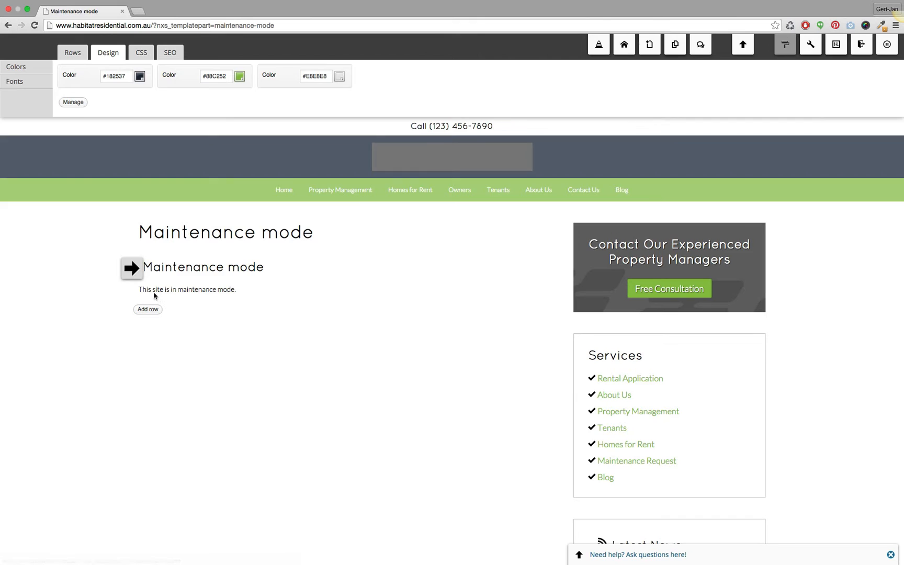
mouse_move(202, 277)
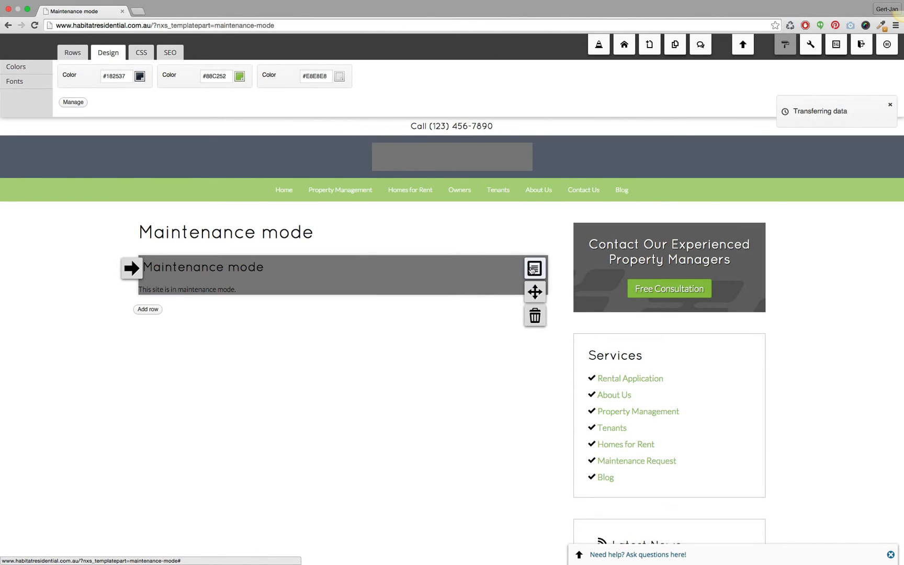
Open the Text settings for the Maintenance mode block, titled 'Maintenance mode' at H2.
click(534, 267)
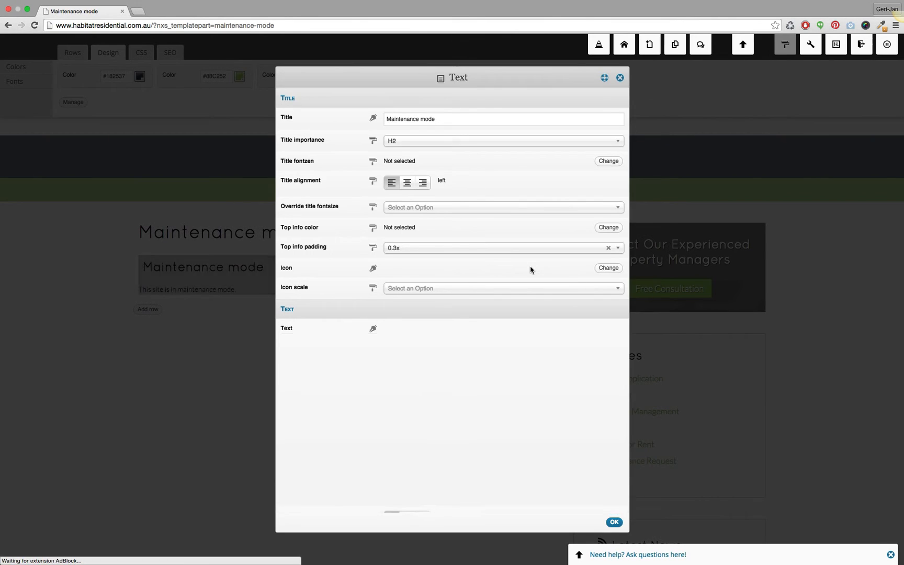